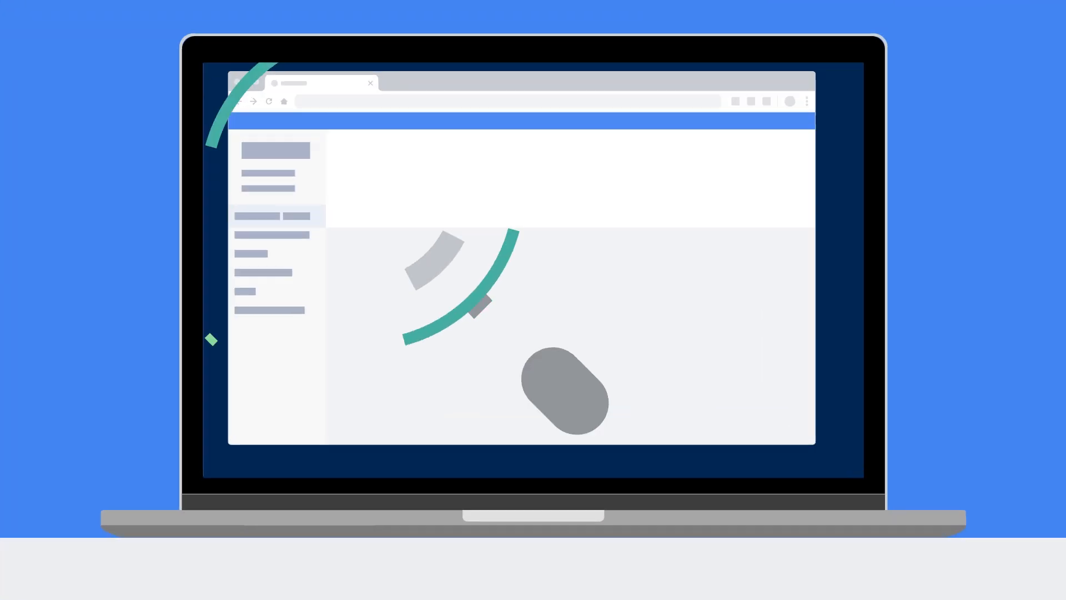
pyautogui.write('finance')
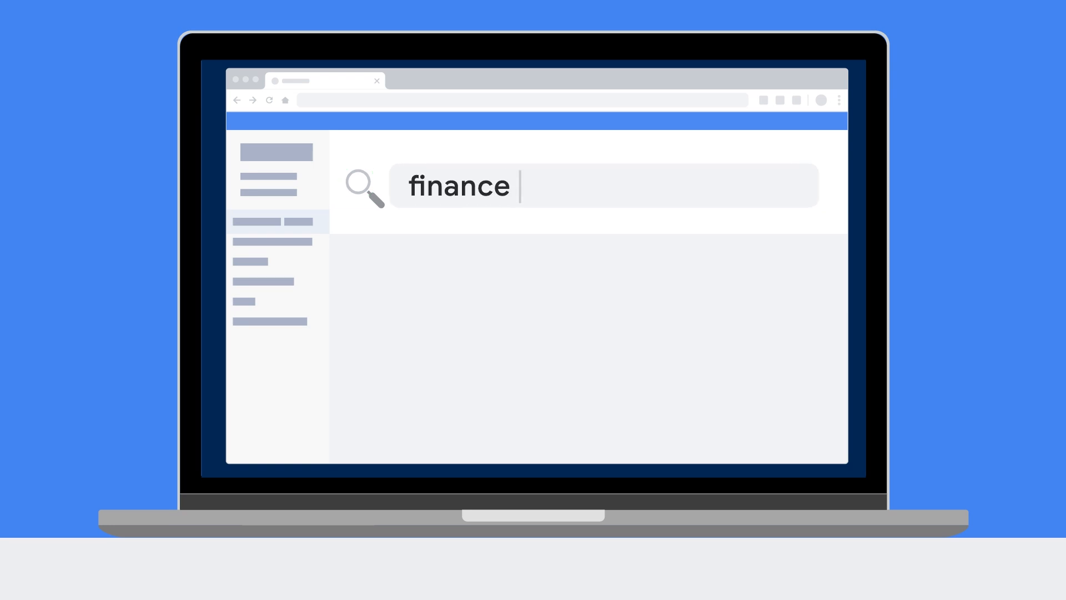